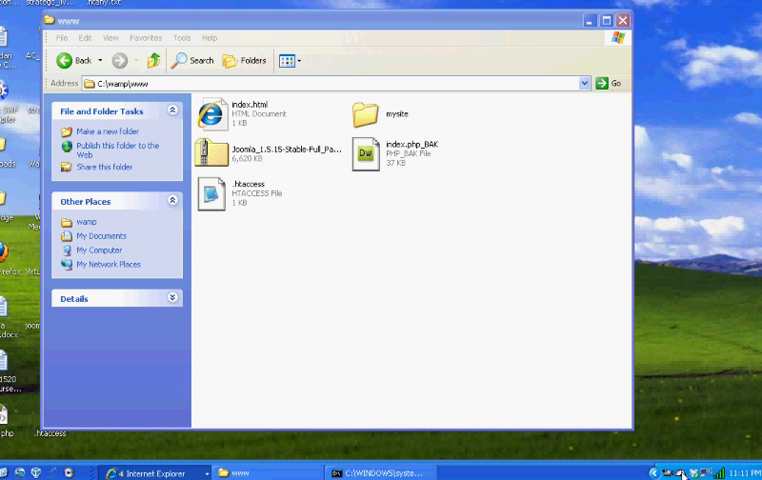
Step: Browse the WampServer tray menu and .htaccess actions, then launch a blank Notepad document
click(681, 472)
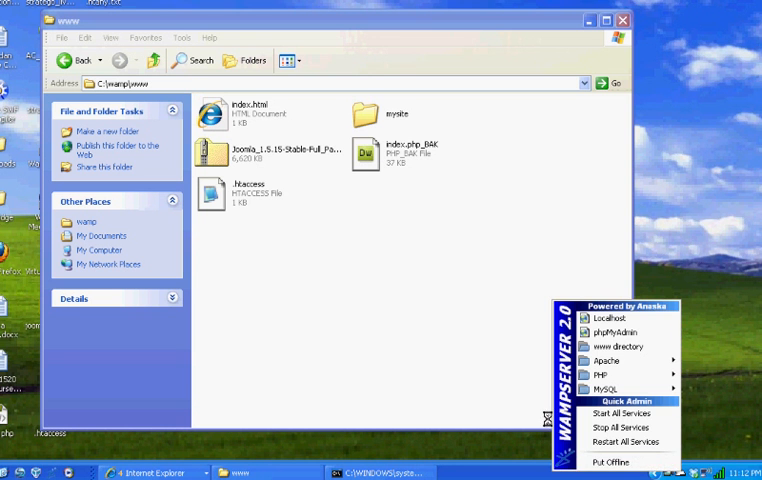
click(399, 356)
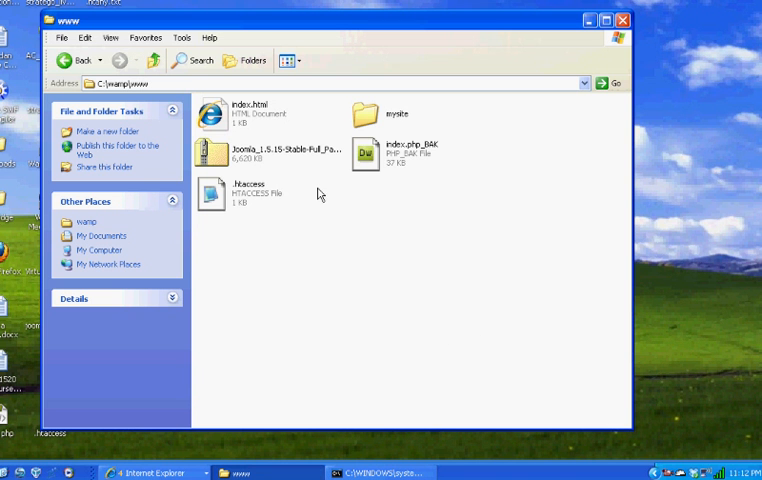
mouse_move(313, 365)
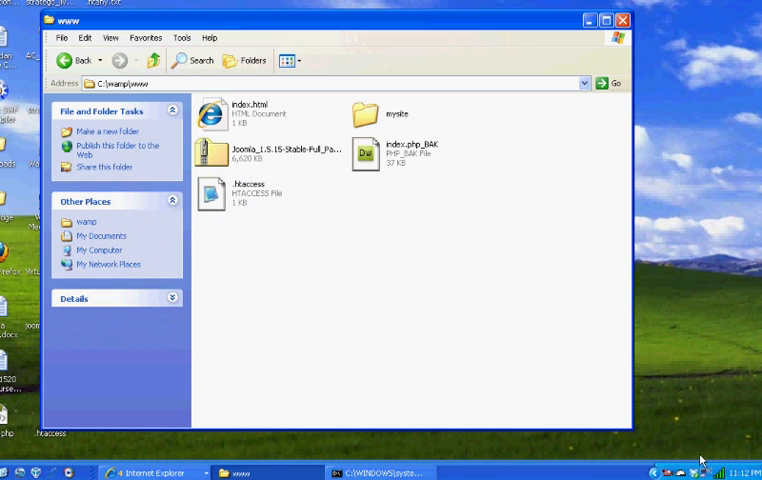
click(658, 467)
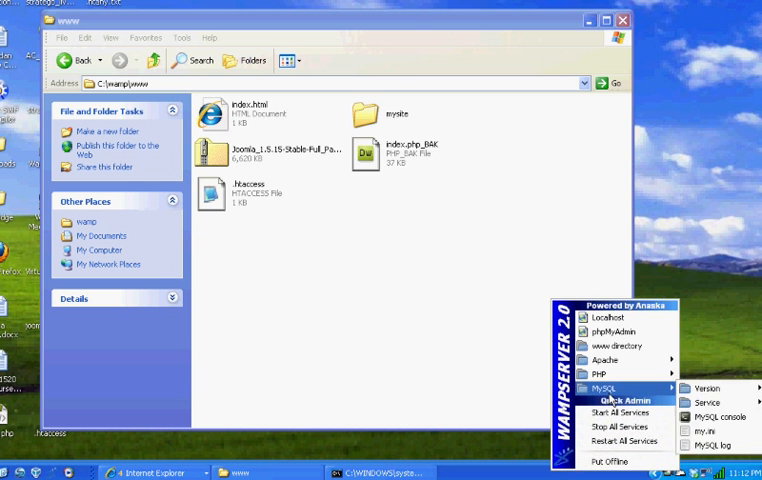
mouse_move(619, 345)
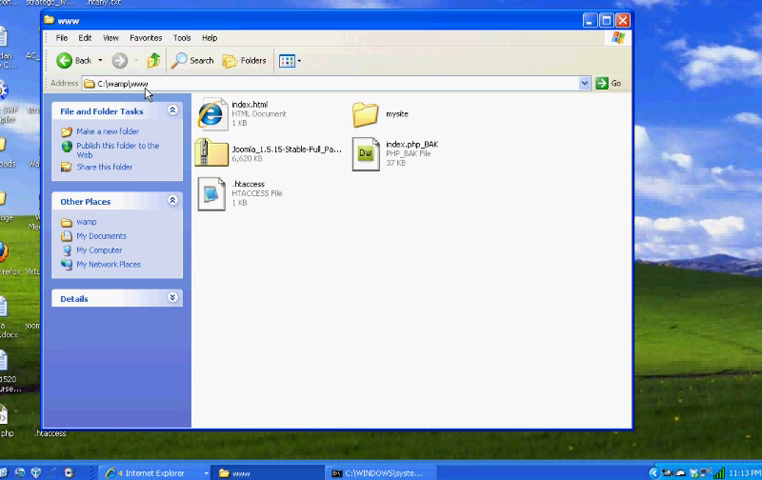
mouse_move(218, 200)
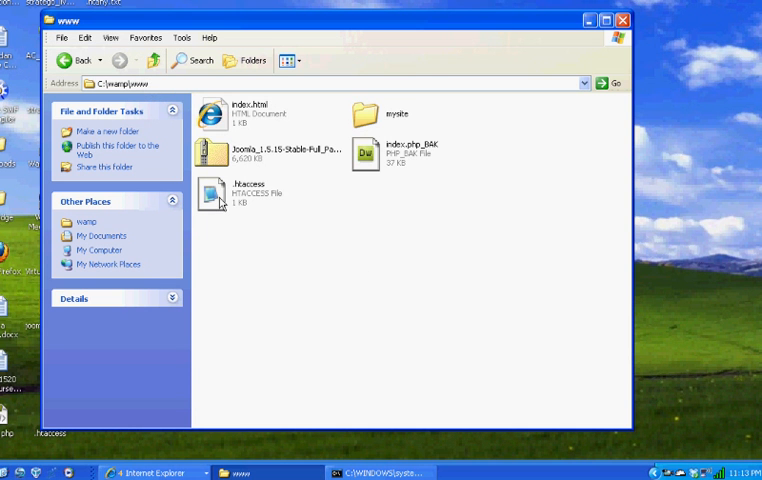
mouse_move(233, 206)
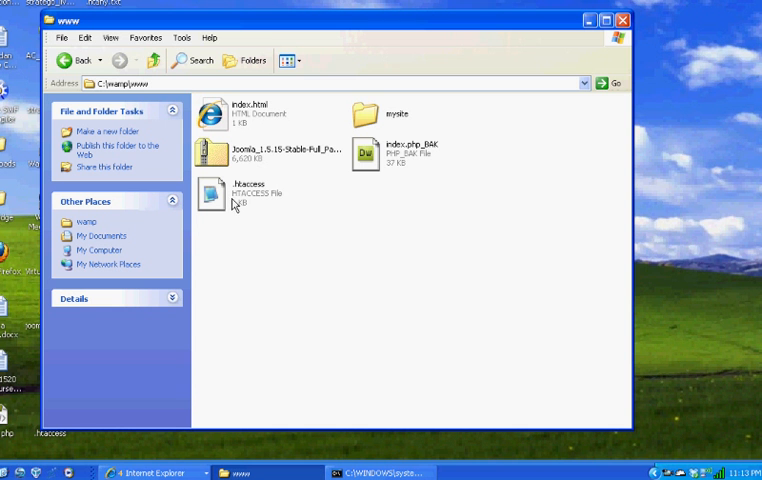
right_click(355, 237)
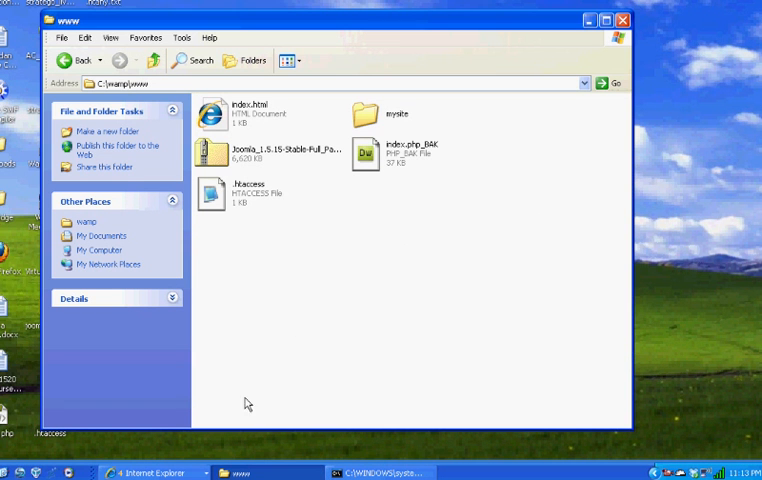
click(20, 473)
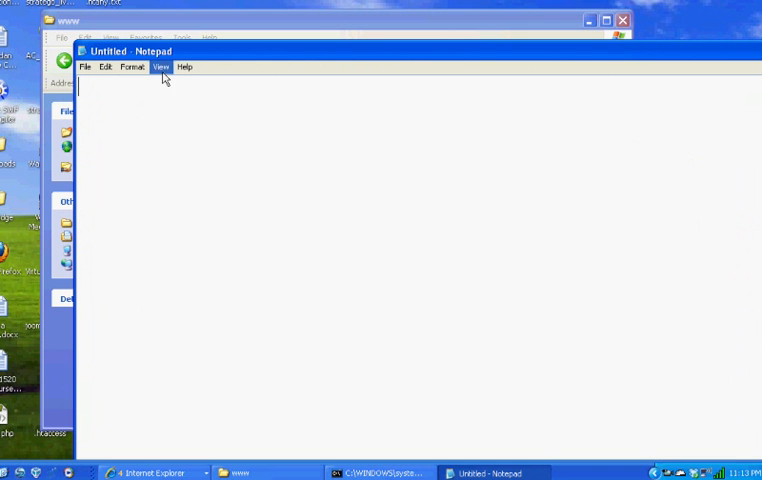
Step: Start Save As twice, entering the name '.htaccess', cancel, and close Notepad
click(83, 66)
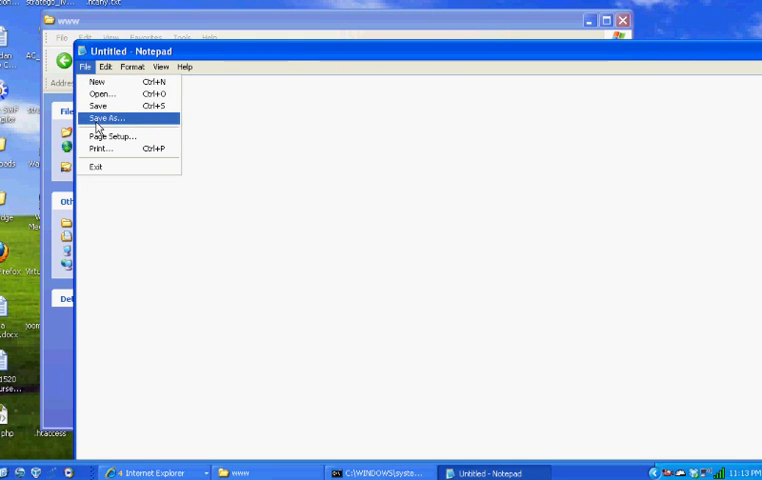
click(102, 117)
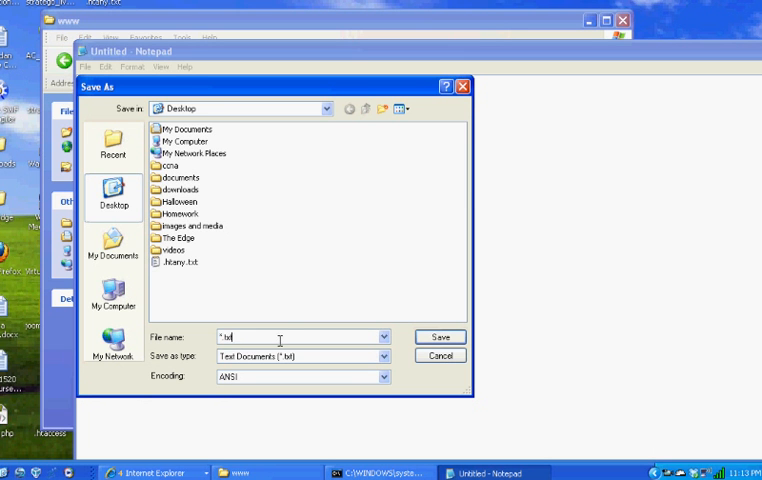
mouse_move(280, 335)
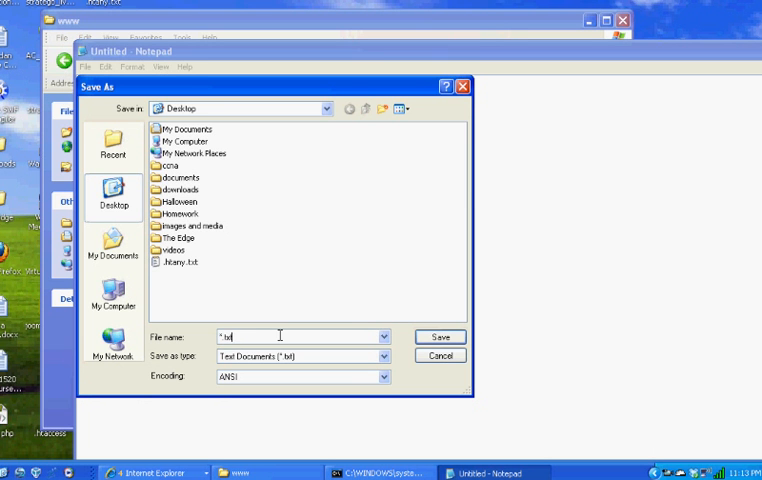
click(439, 356)
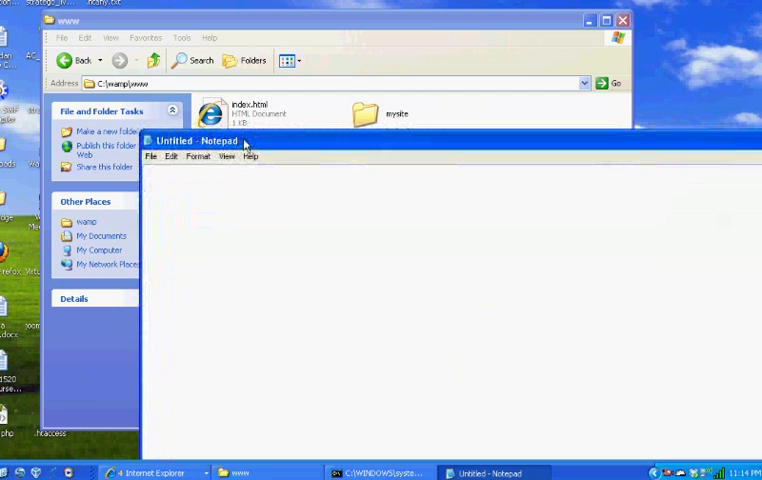
click(151, 156)
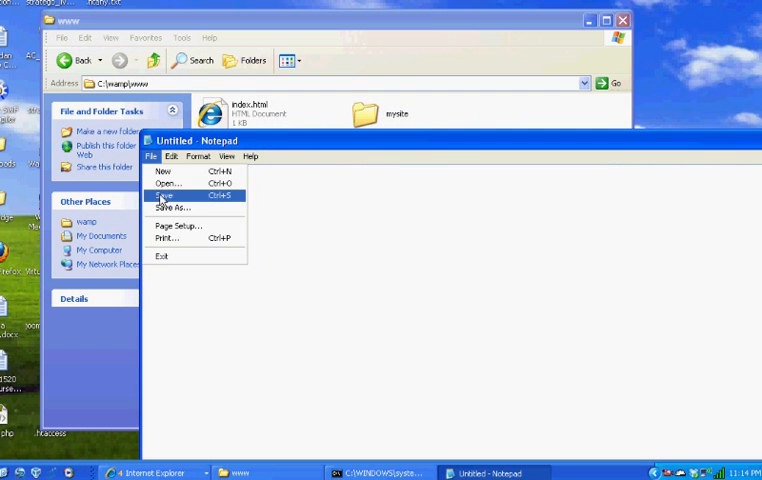
mouse_move(172, 208)
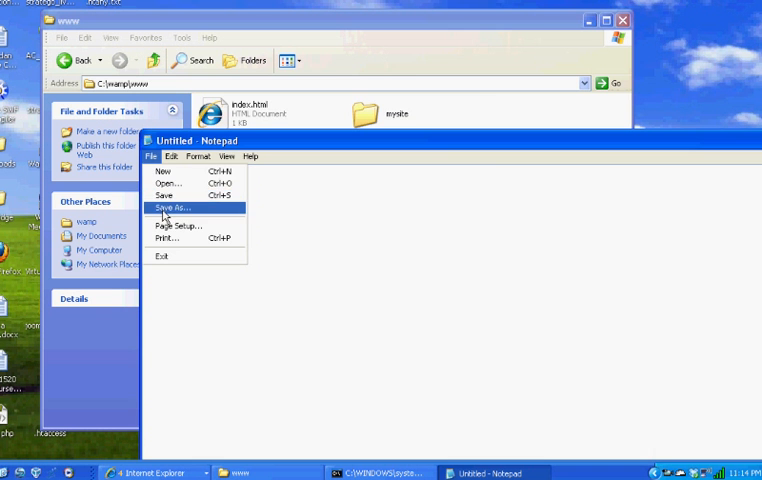
click(172, 208)
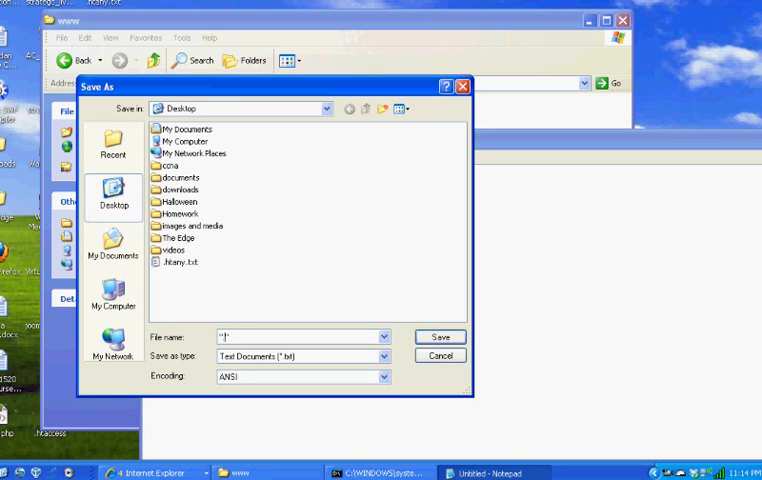
text(.htaccess")
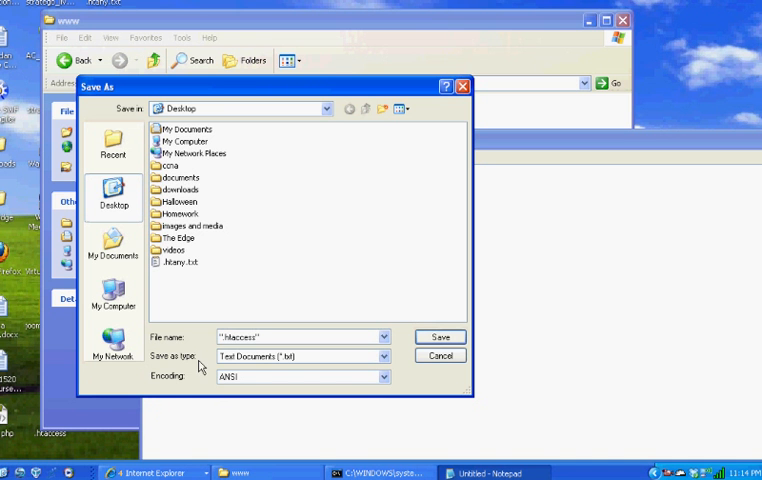
mouse_move(311, 371)
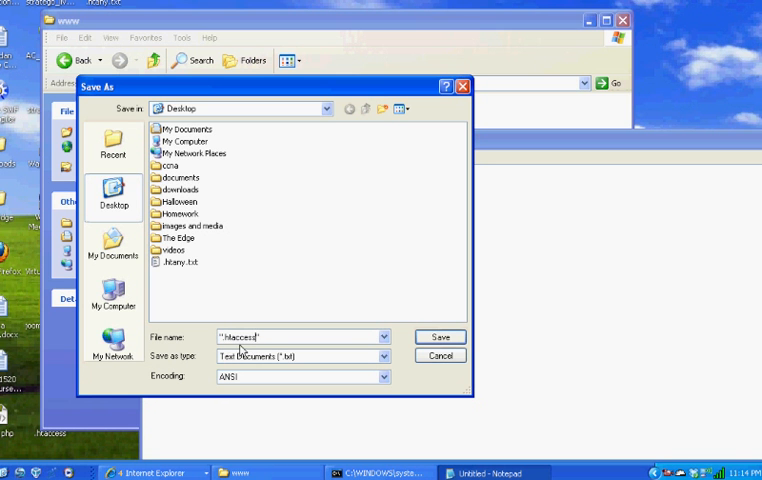
mouse_move(215, 349)
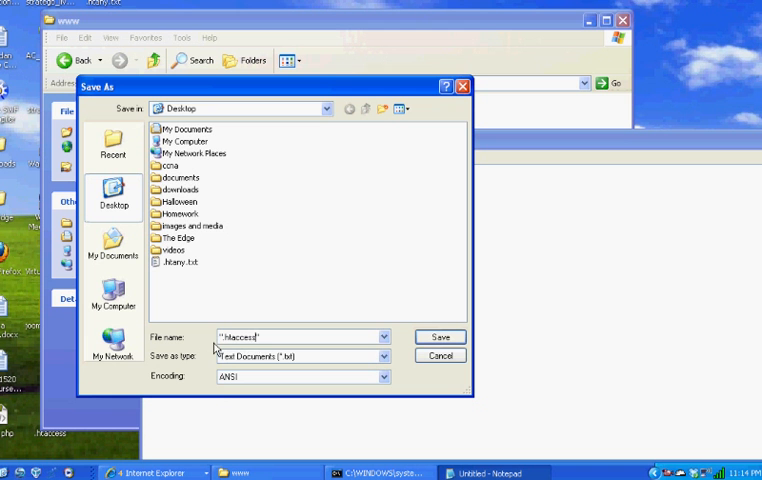
mouse_move(290, 355)
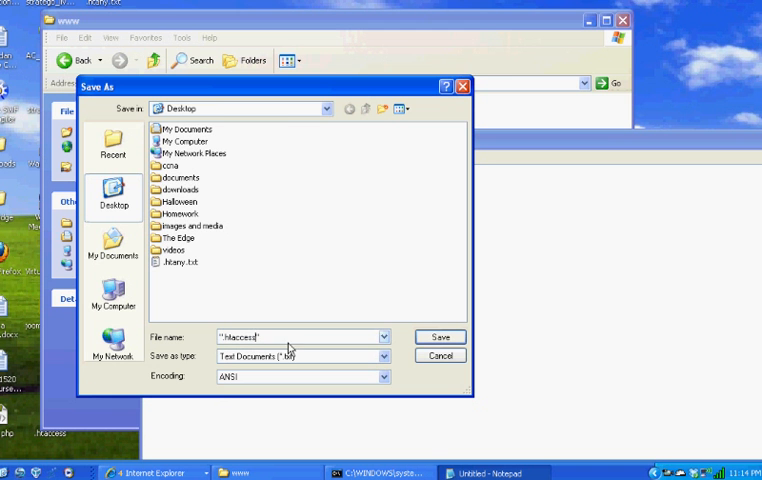
click(439, 336)
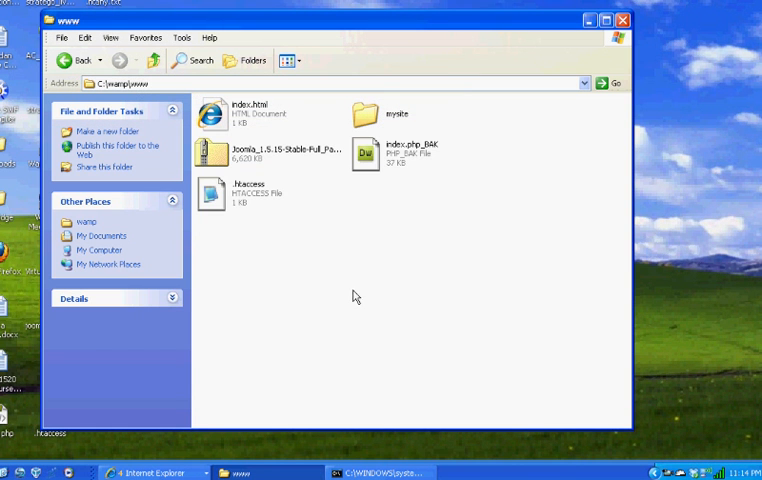
Step: Open .htaccess and add AuthUserFile, AuthName, AuthType Basic and require user danscourses
click(211, 192)
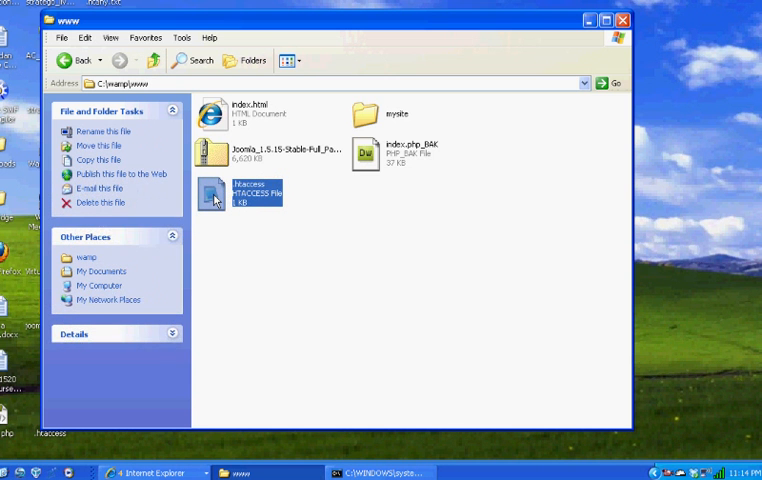
double_click(212, 192)
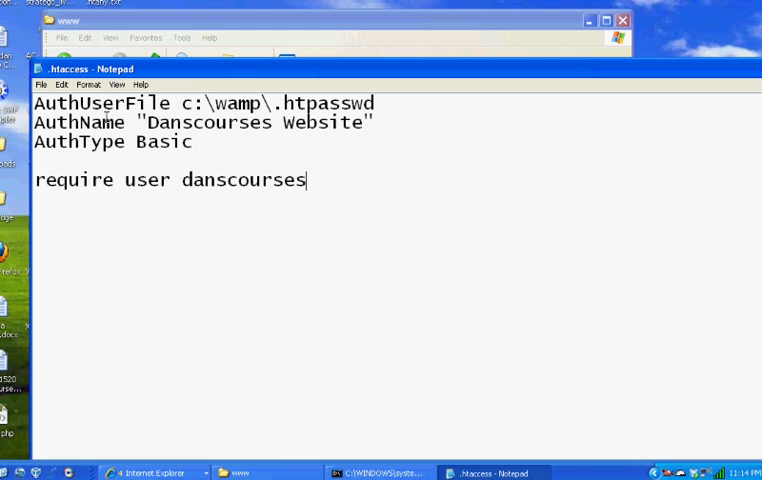
mouse_move(132, 143)
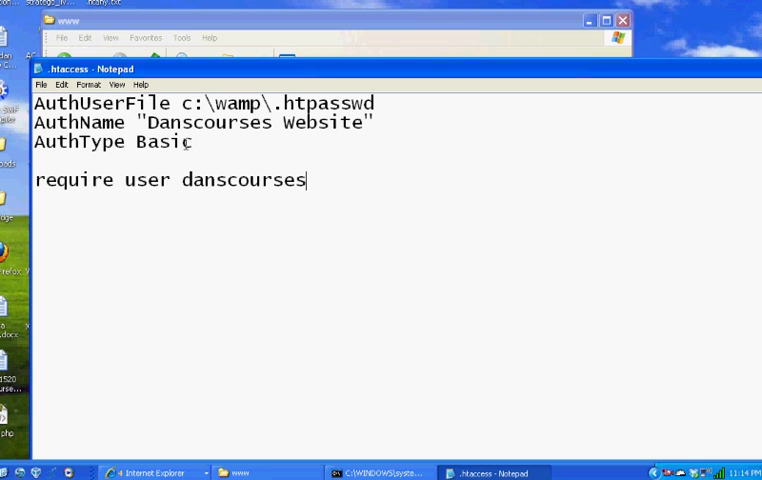
mouse_move(240, 124)
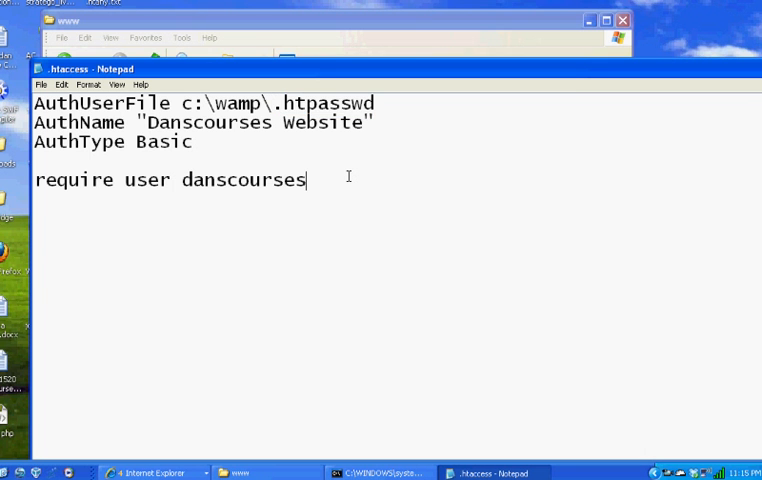
mouse_move(377, 141)
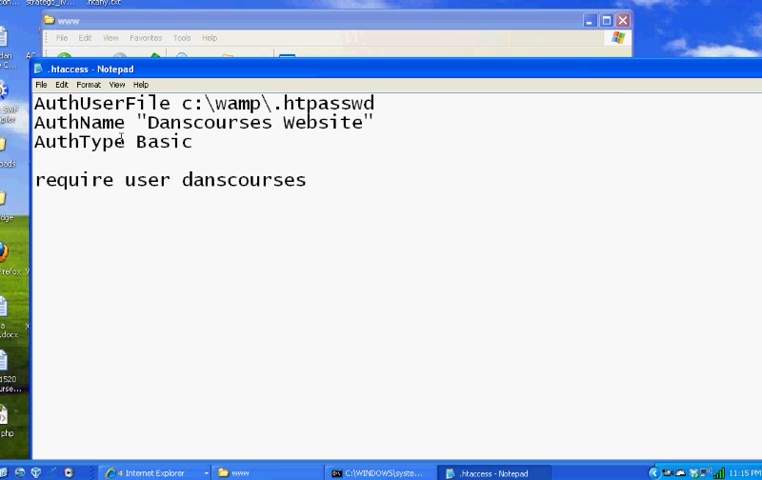
Step: Review the .htaccess directives, highlighting text including the username danscourses
drag(142, 122, 228, 122)
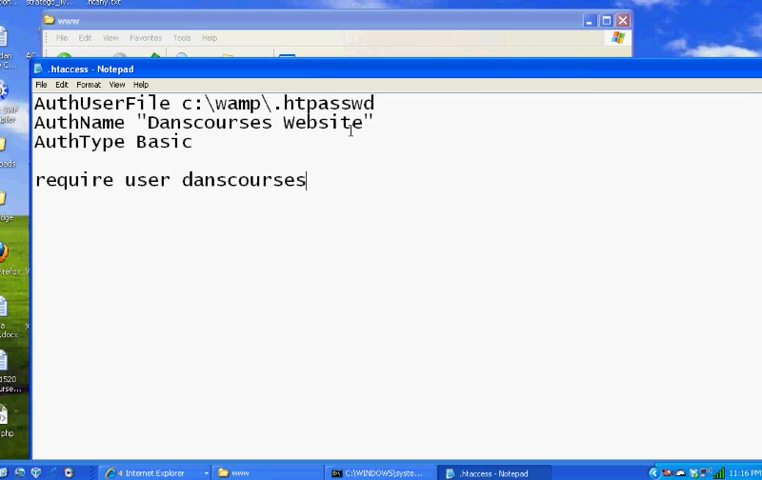
mouse_move(339, 186)
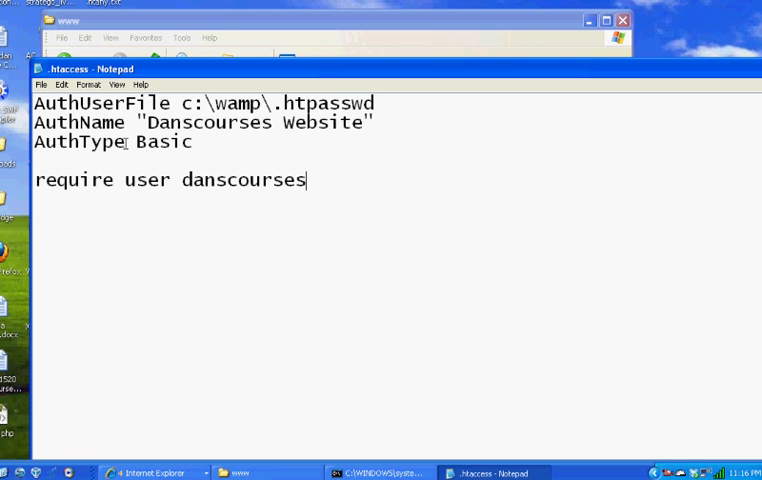
double_click(164, 142)
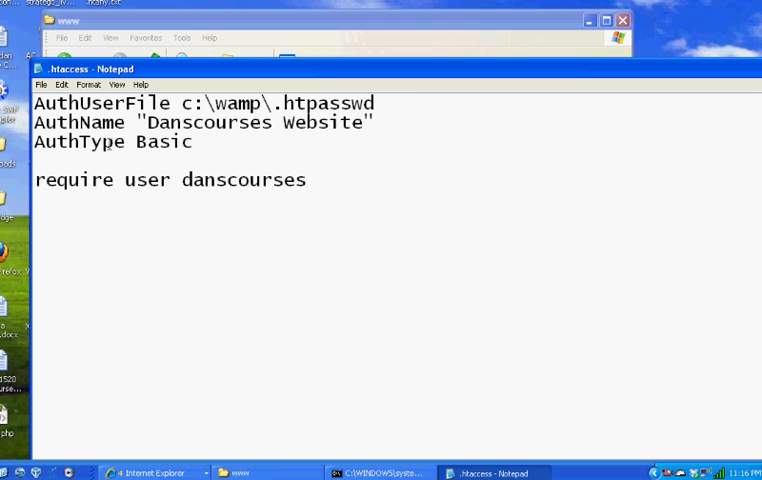
mouse_move(201, 215)
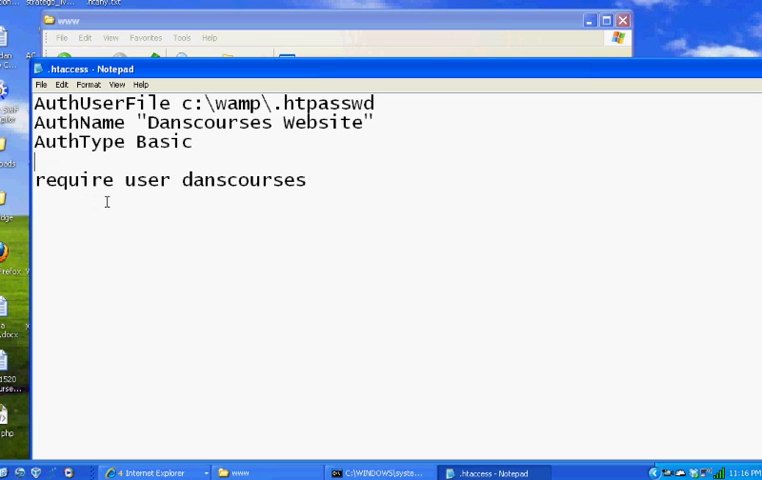
mouse_move(181, 196)
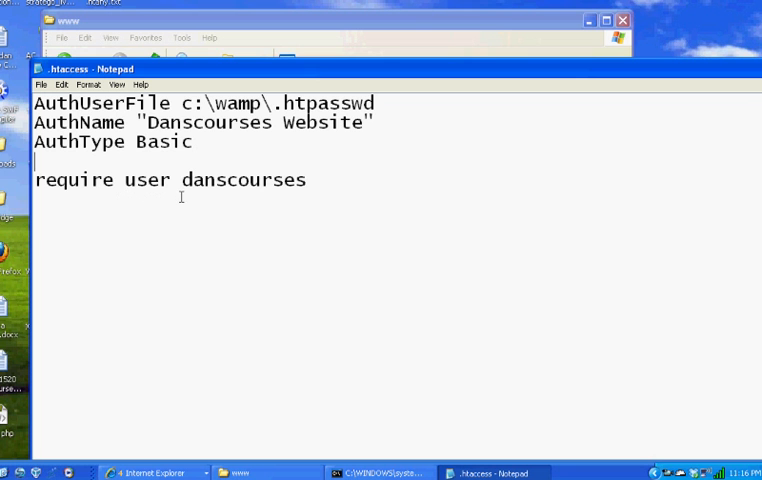
mouse_move(295, 208)
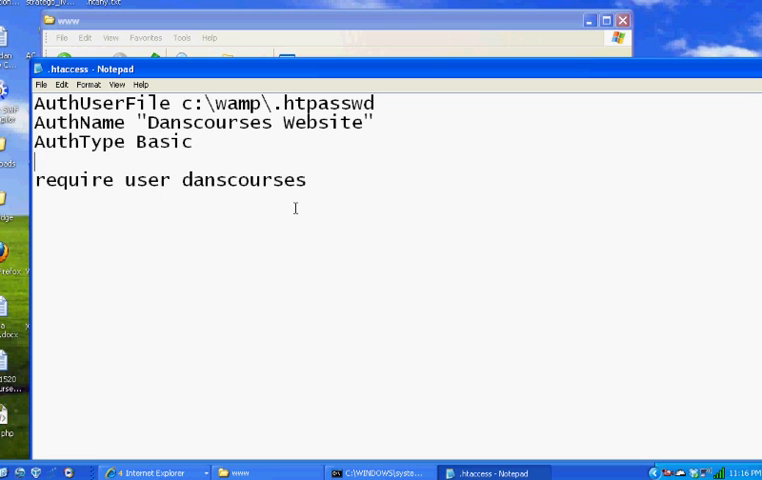
double_click(243, 180)
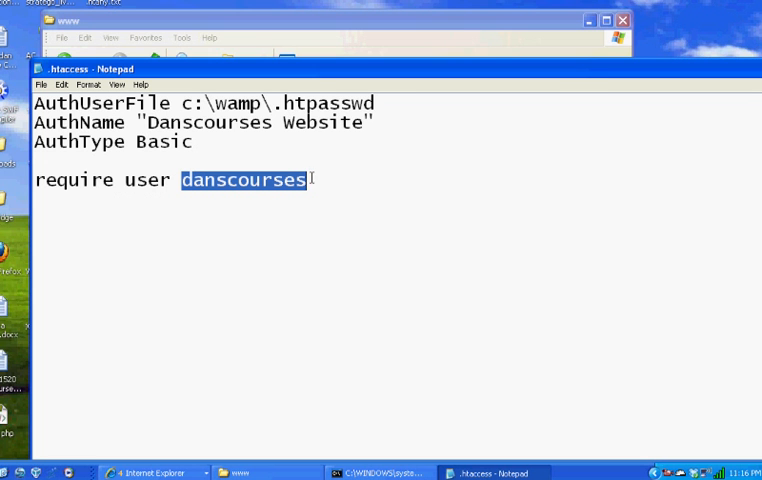
mouse_move(316, 265)
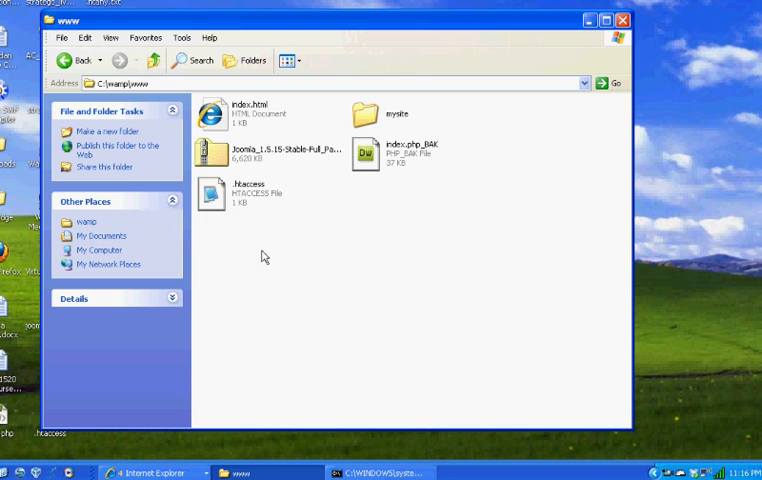
mouse_move(150, 90)
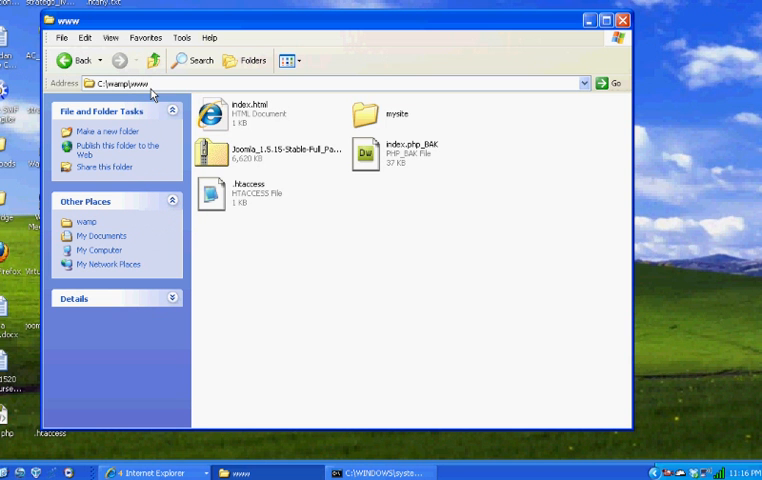
mouse_move(496, 231)
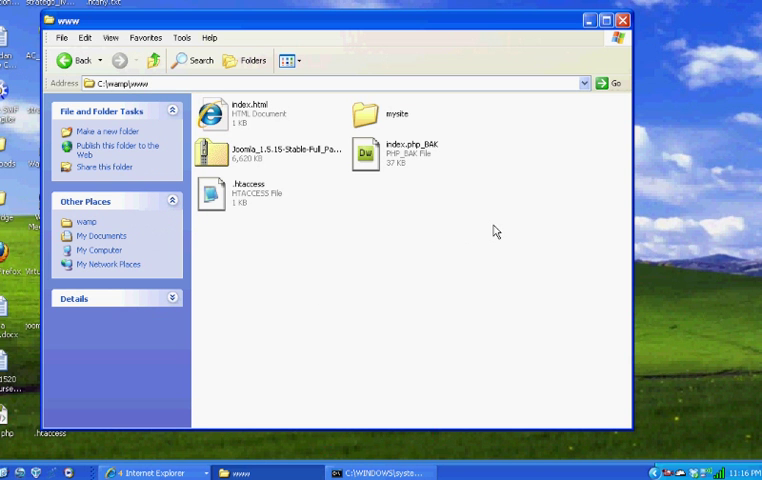
mouse_move(251, 122)
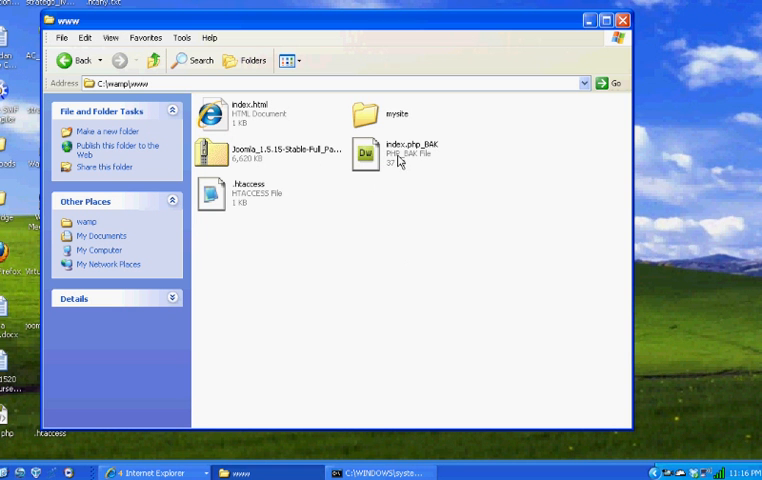
mouse_move(414, 159)
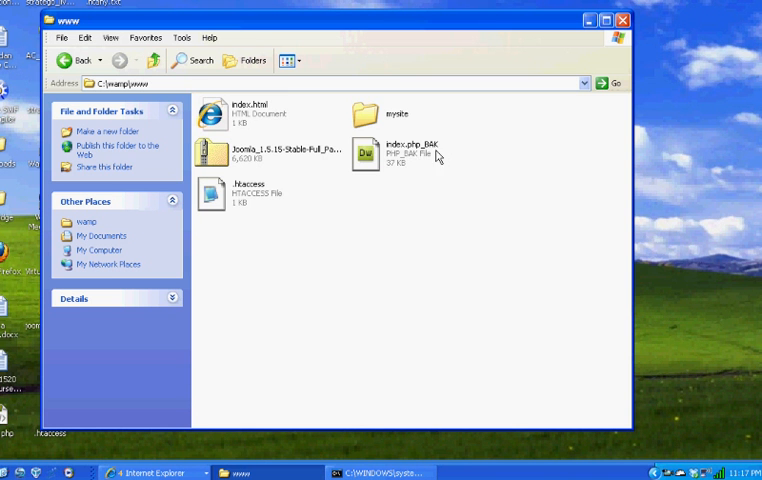
mouse_move(423, 225)
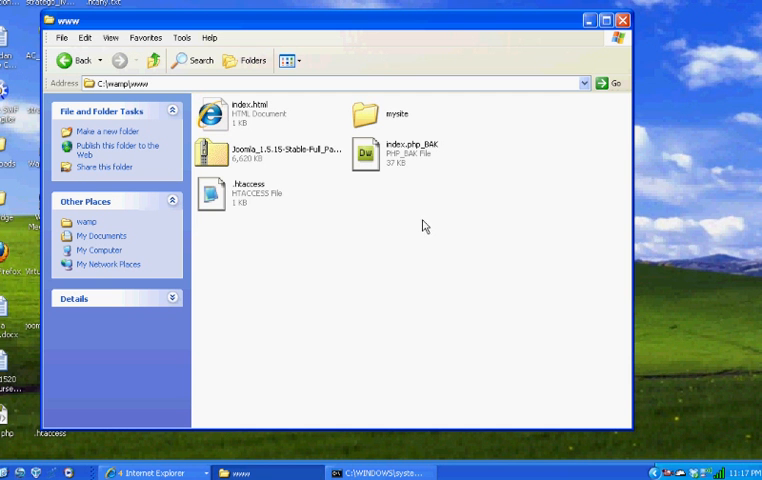
Step: Select the Joomla zip file, then open the mysite folder
click(280, 155)
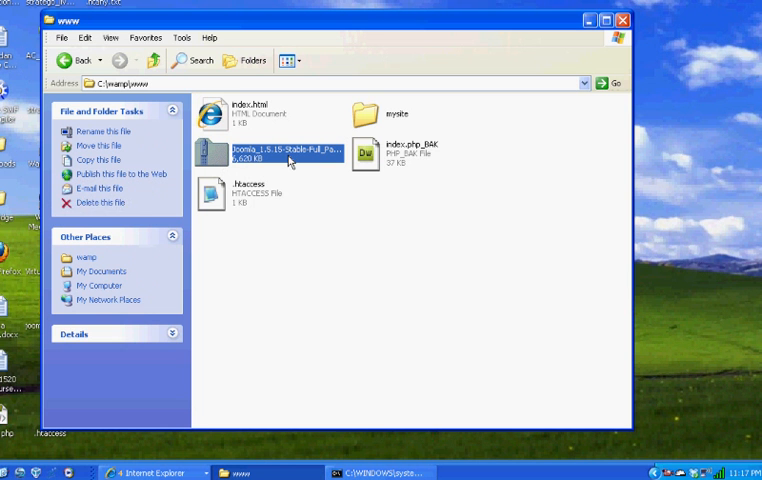
mouse_move(275, 162)
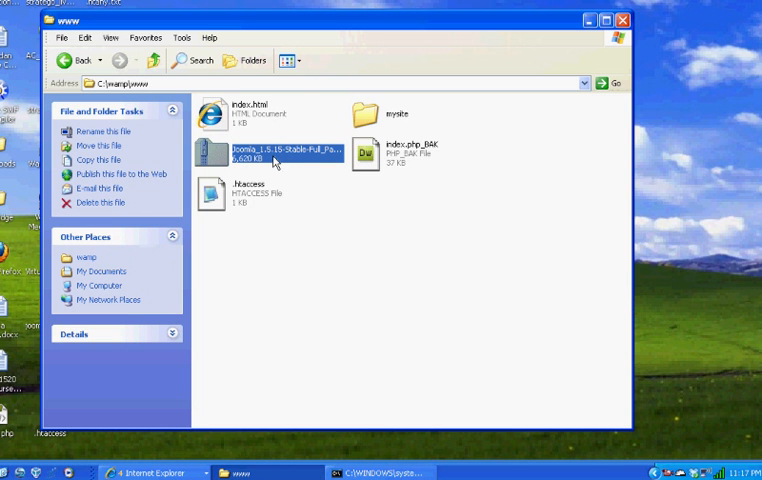
mouse_move(265, 162)
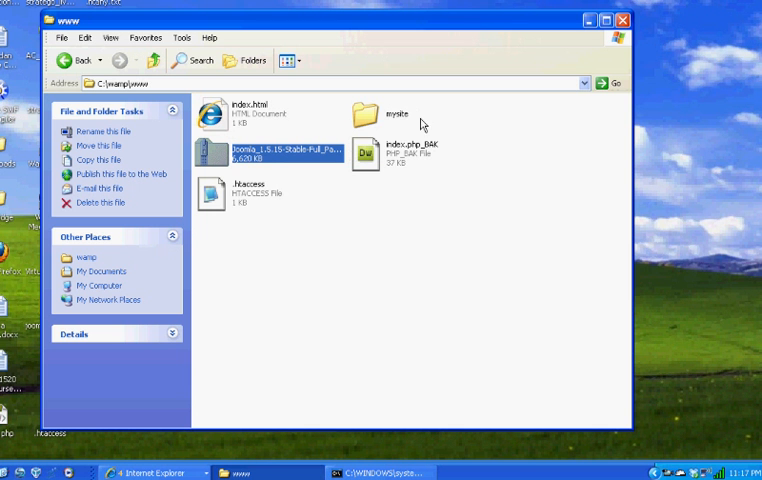
click(367, 112)
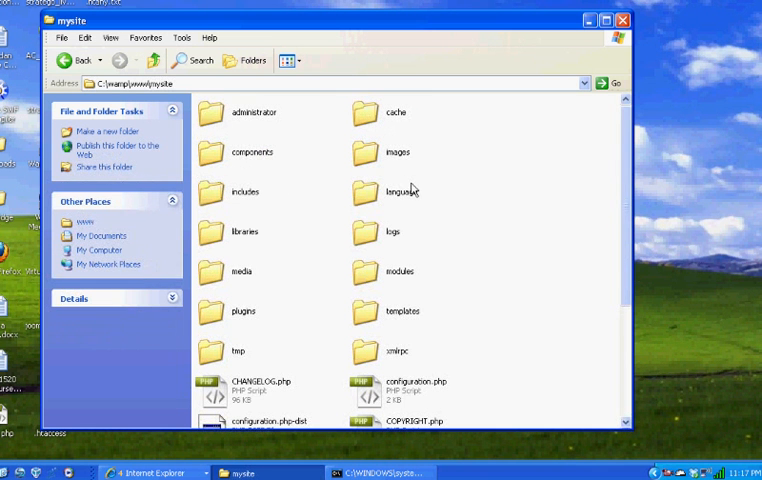
mouse_move(318, 322)
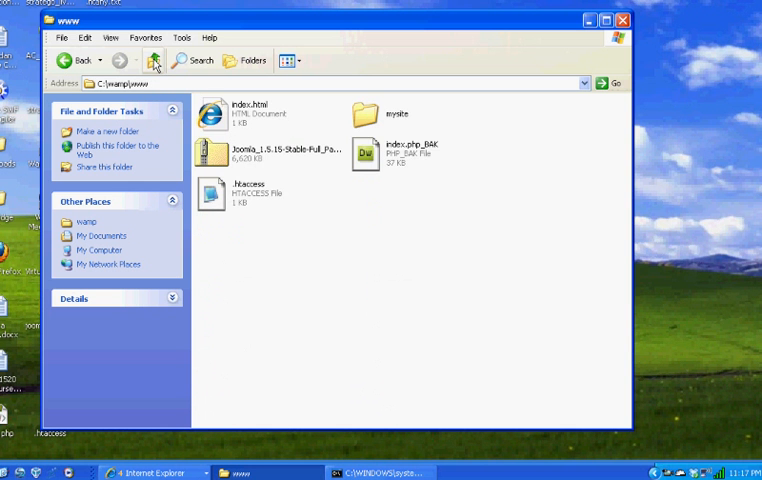
Step: Go up to C:\wamp and delete the existing .htpasswd file
click(158, 59)
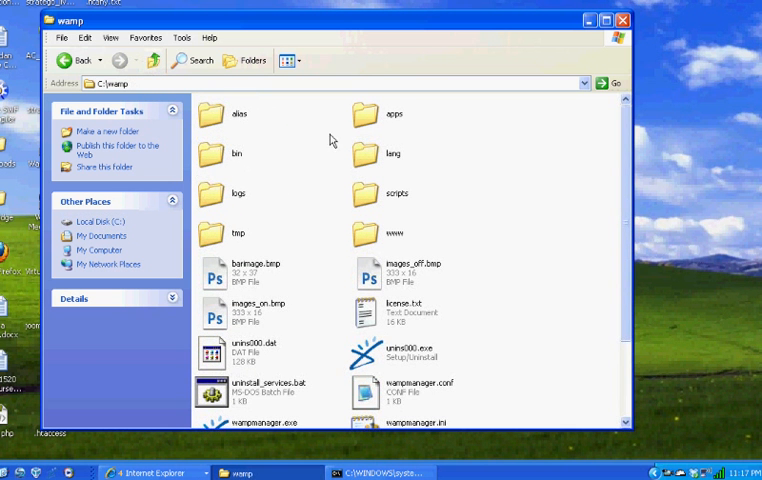
scroll(down, 3)
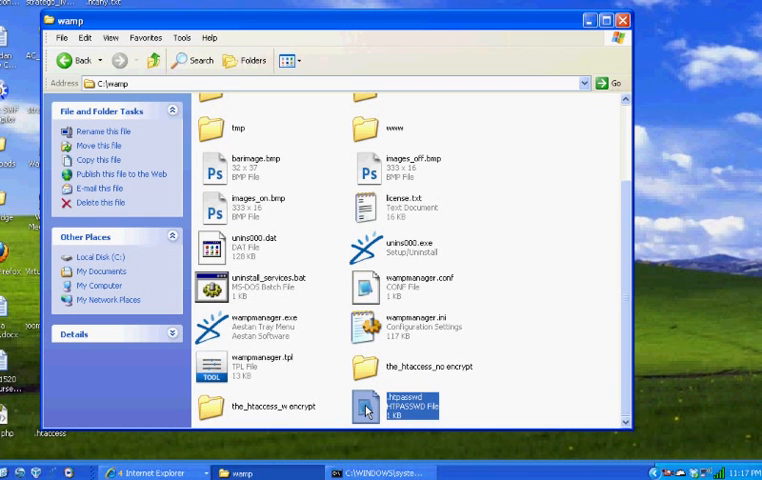
click(99, 203)
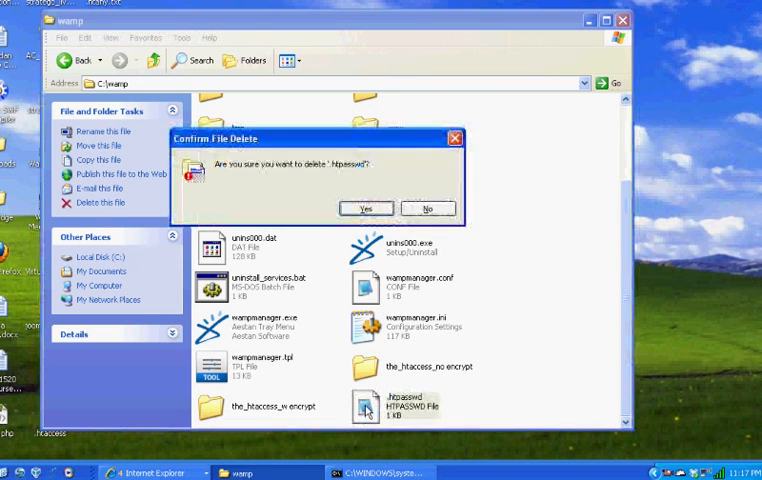
click(365, 208)
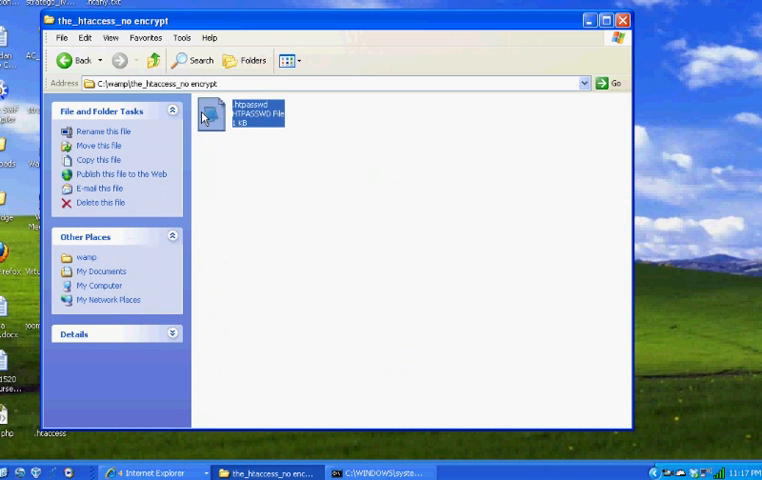
Step: Paste the copied .htpasswd from the_htaccess_no encrypt into C:\wamp
right_click(207, 113)
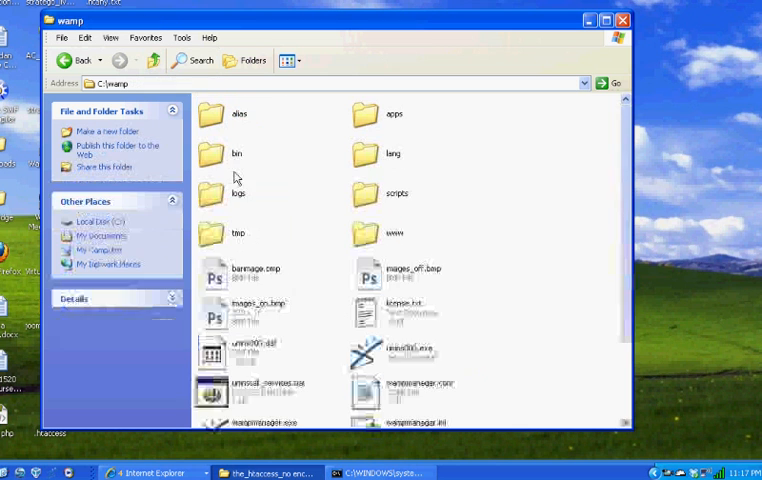
scroll(down, 3)
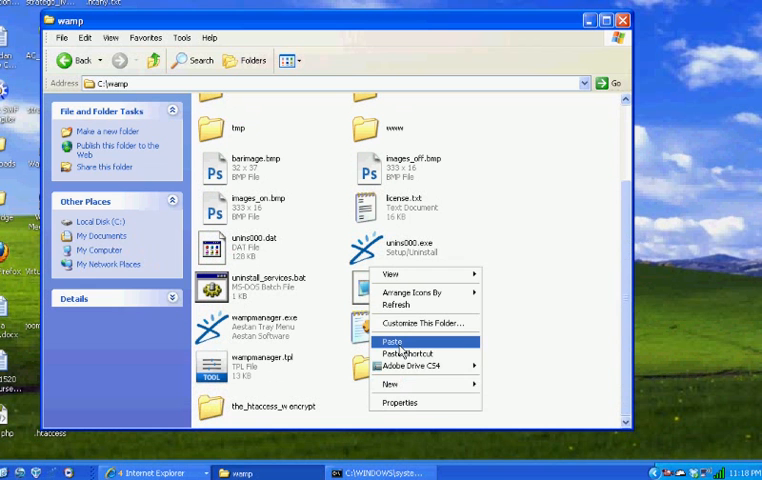
click(392, 341)
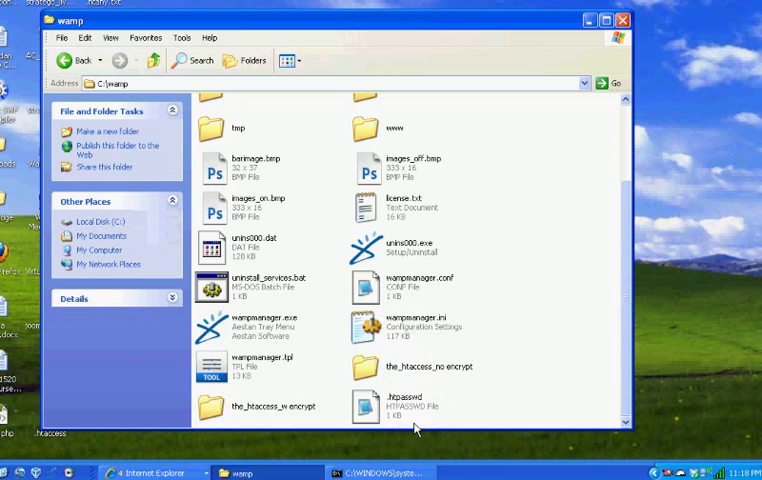
mouse_move(414, 427)
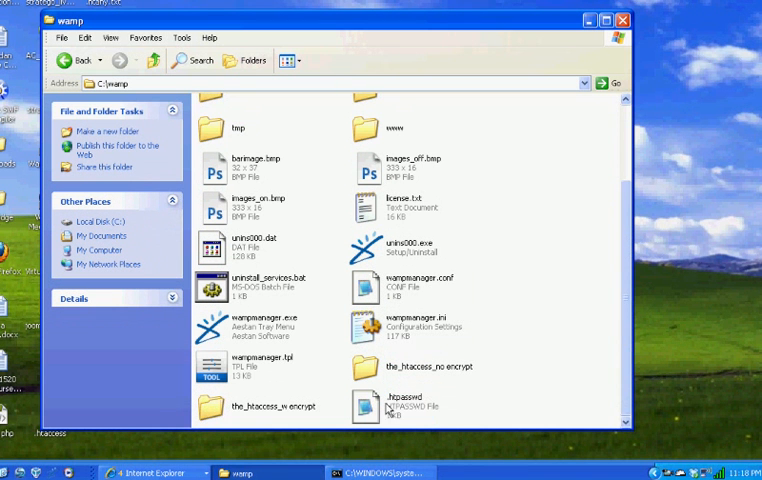
mouse_move(460, 402)
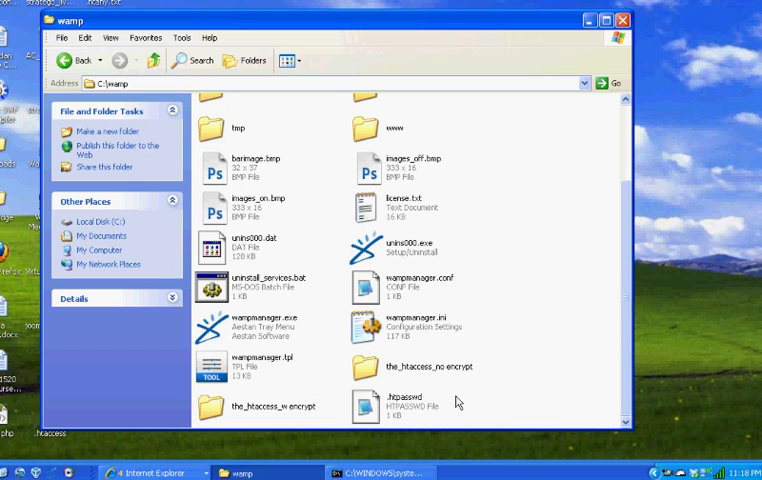
mouse_move(409, 423)
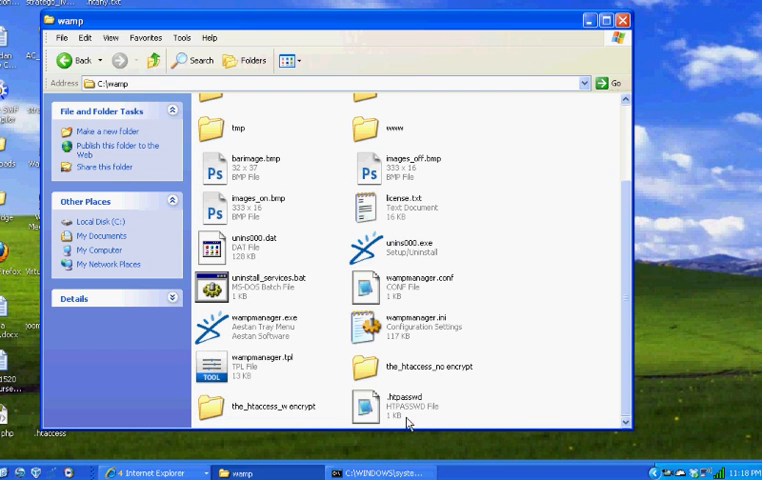
mouse_move(428, 404)
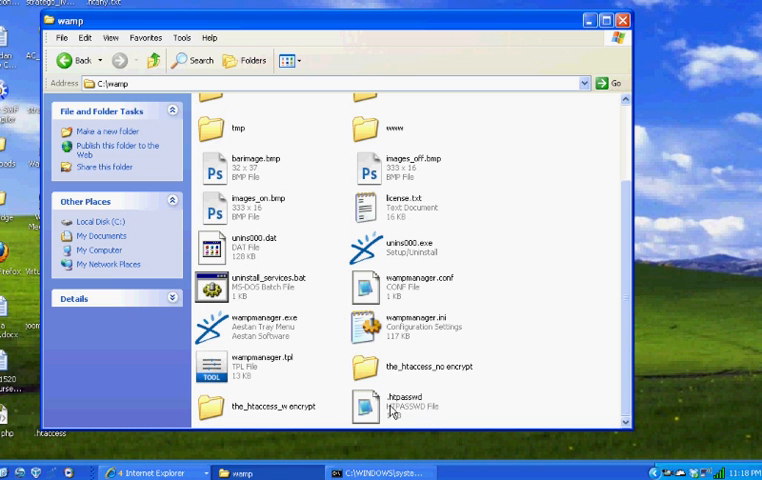
double_click(399, 401)
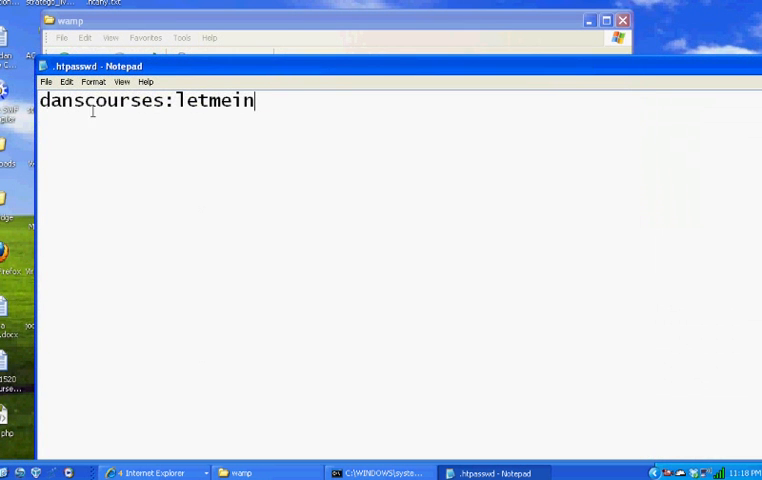
mouse_move(189, 104)
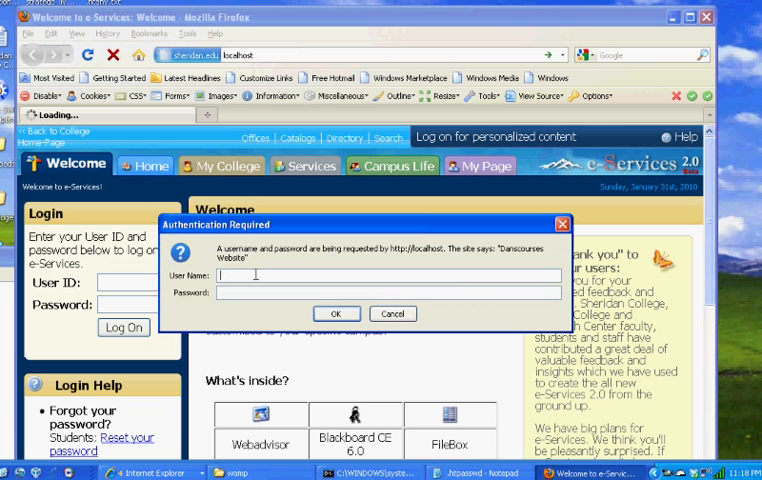
Step: Log in to localhost as danscourses, re-entering the credentials when prompted again
text(dansc)
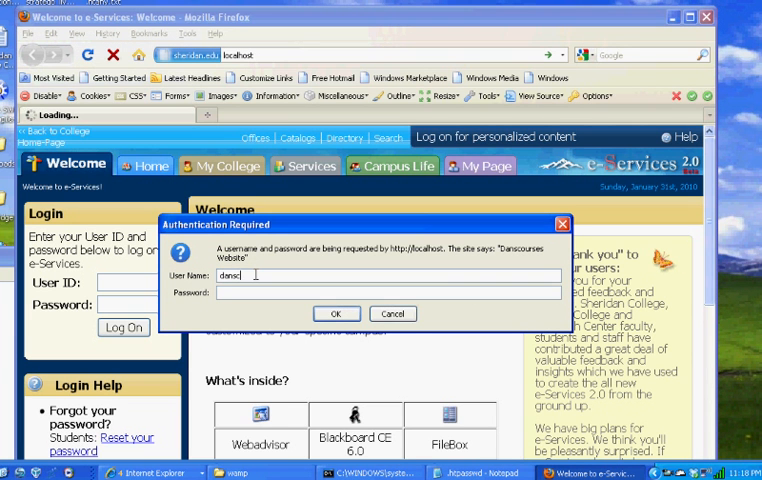
text(ourses)
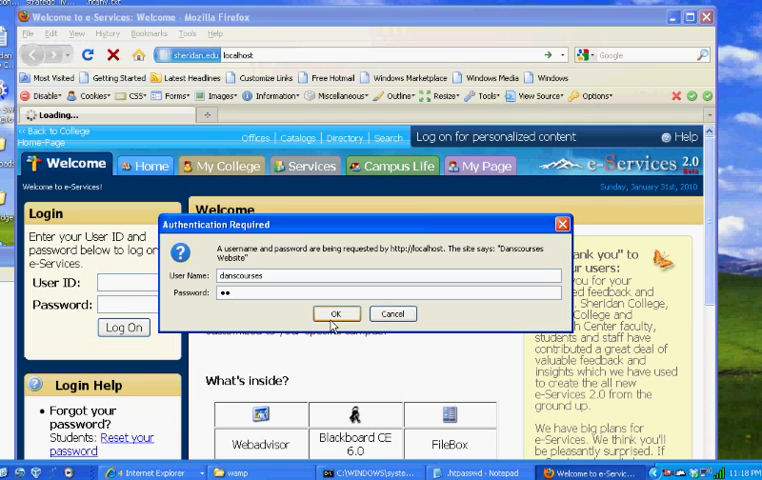
click(337, 313)
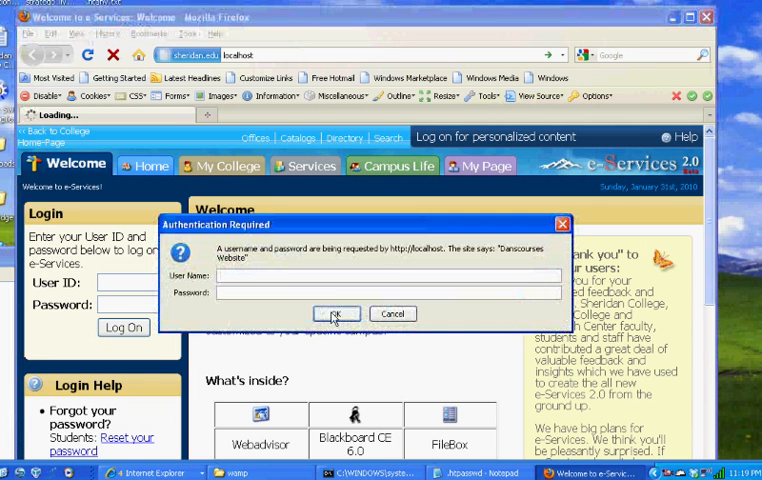
mouse_move(259, 314)
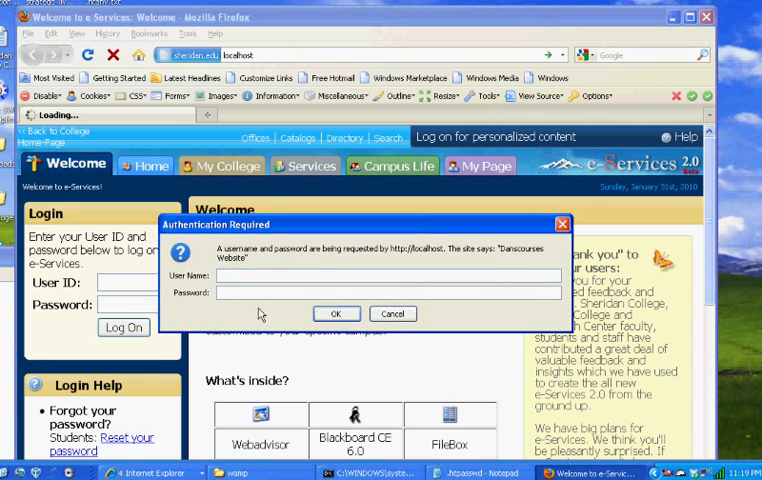
text(dans)
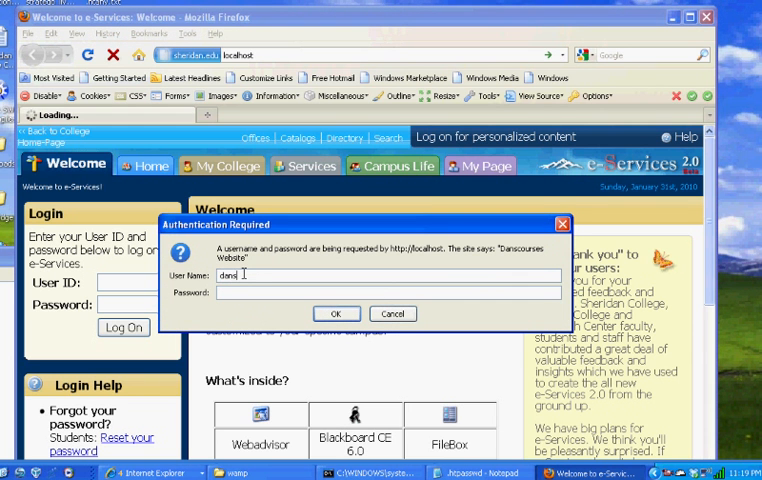
text(courses)
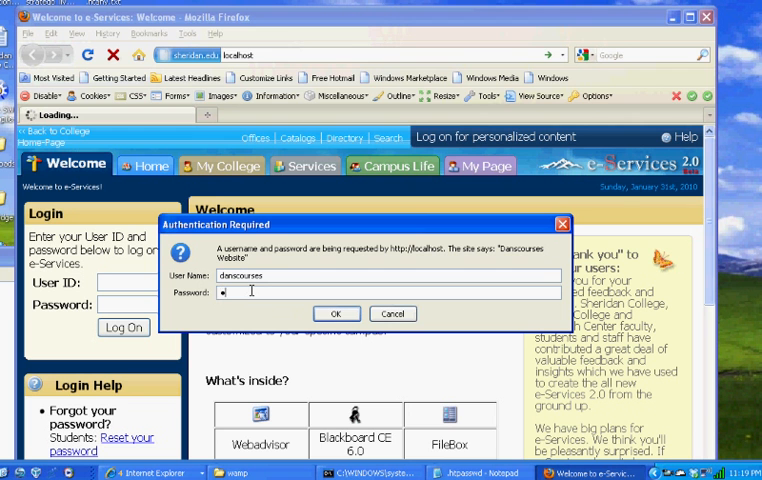
text(password)
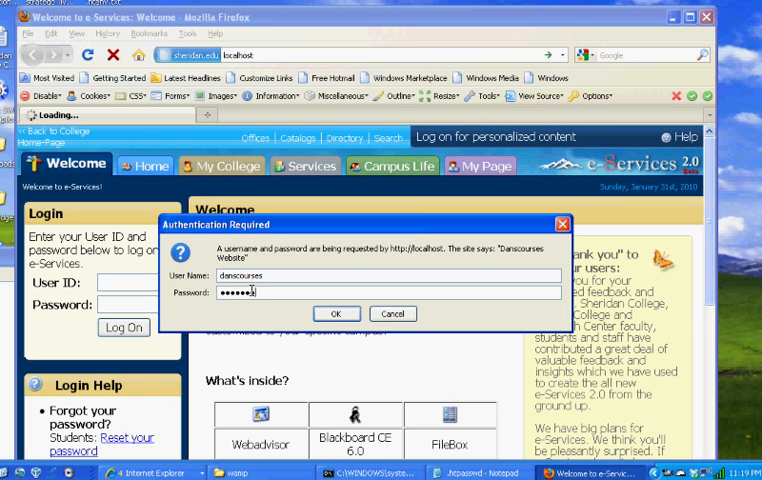
click(337, 313)
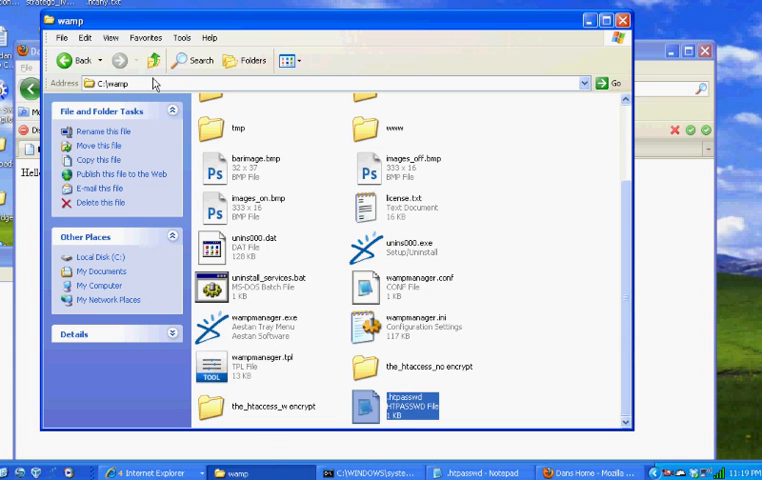
mouse_move(430, 407)
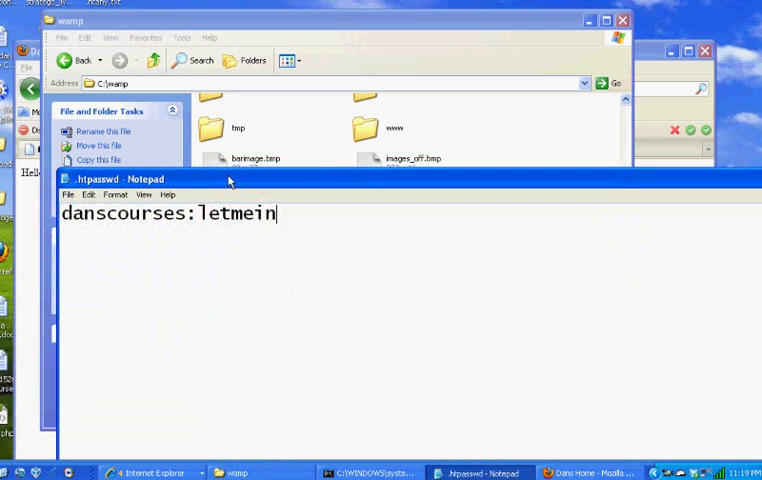
drag(229, 179, 245, 162)
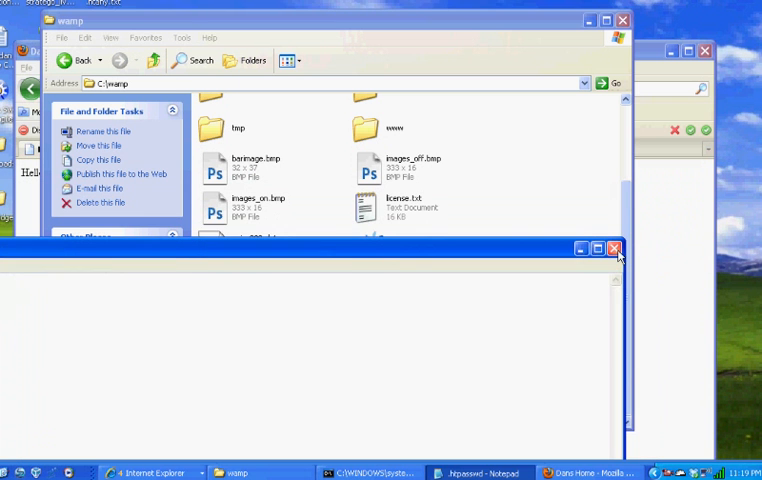
click(615, 253)
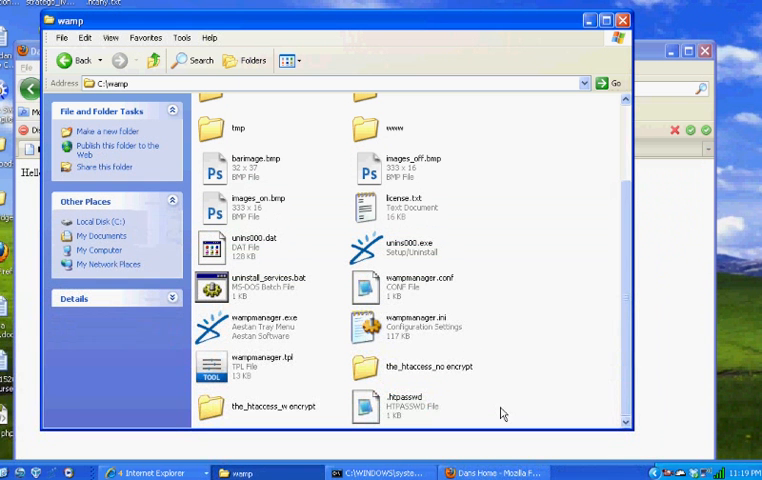
mouse_move(371, 128)
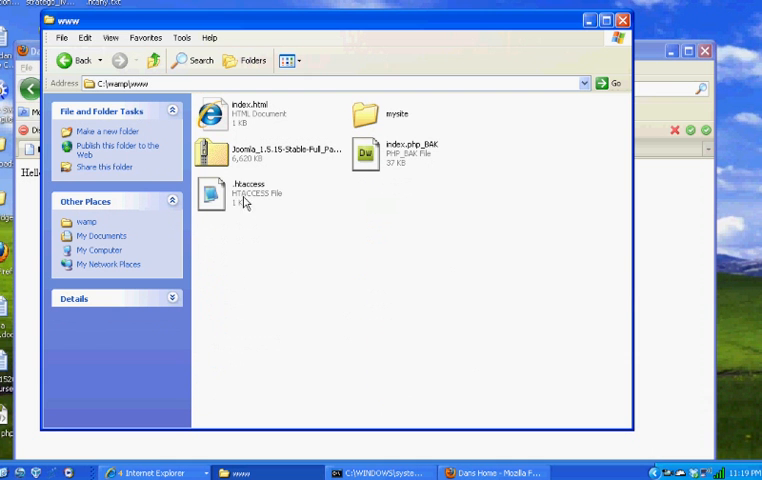
double_click(211, 192)
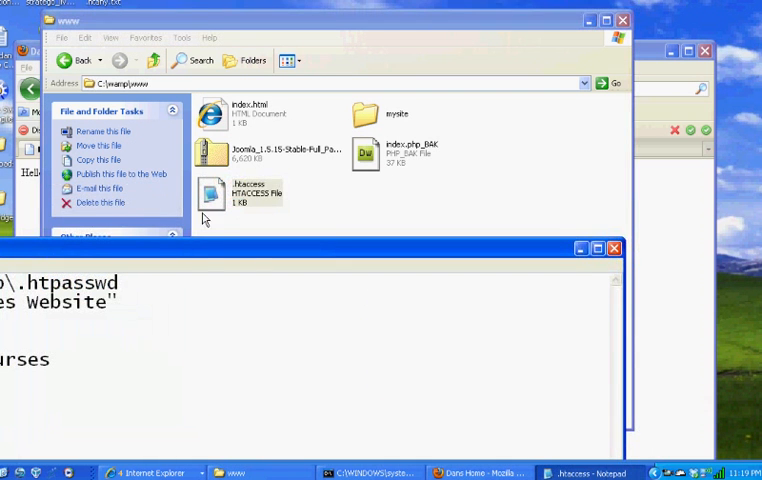